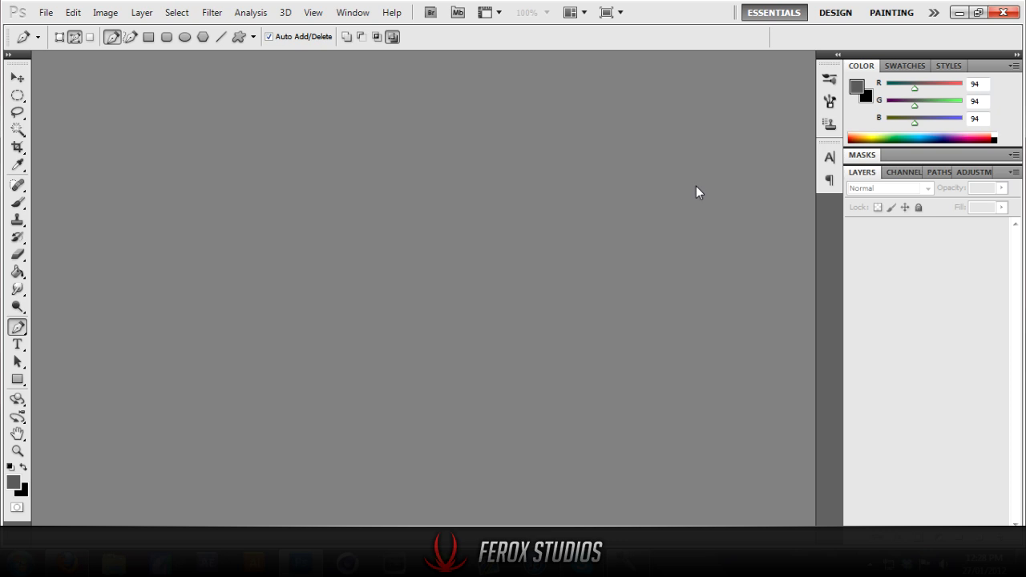
Step: Open the Medium OpTiC Logo image from the OpTiC McKeown folder via File > Open
click(45, 13)
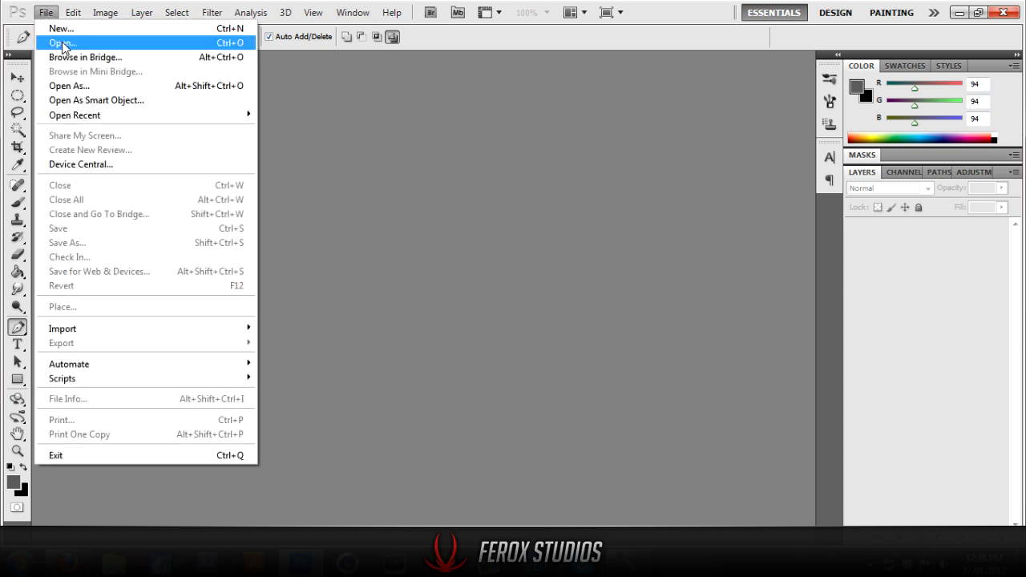
click(61, 42)
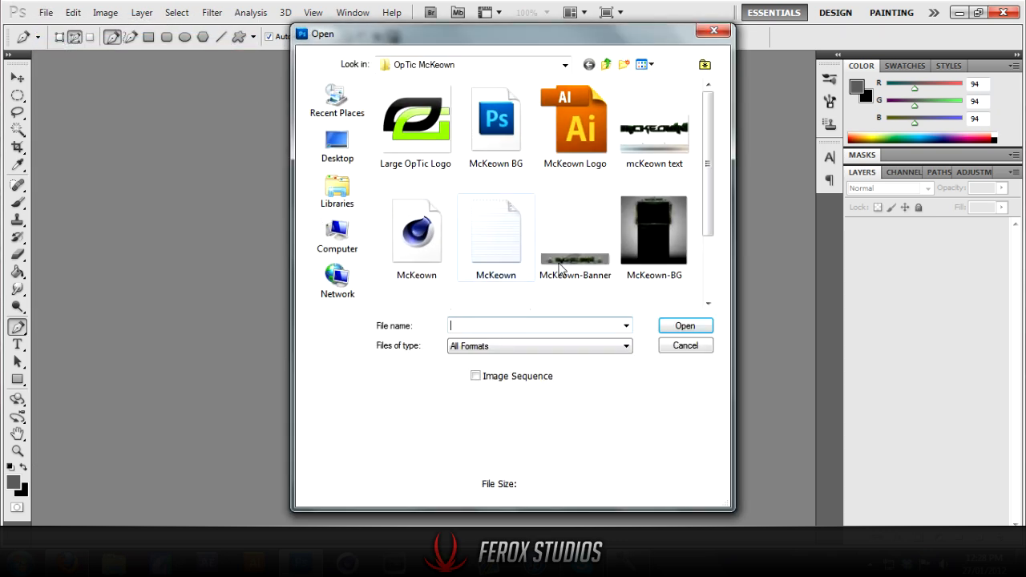
click(417, 248)
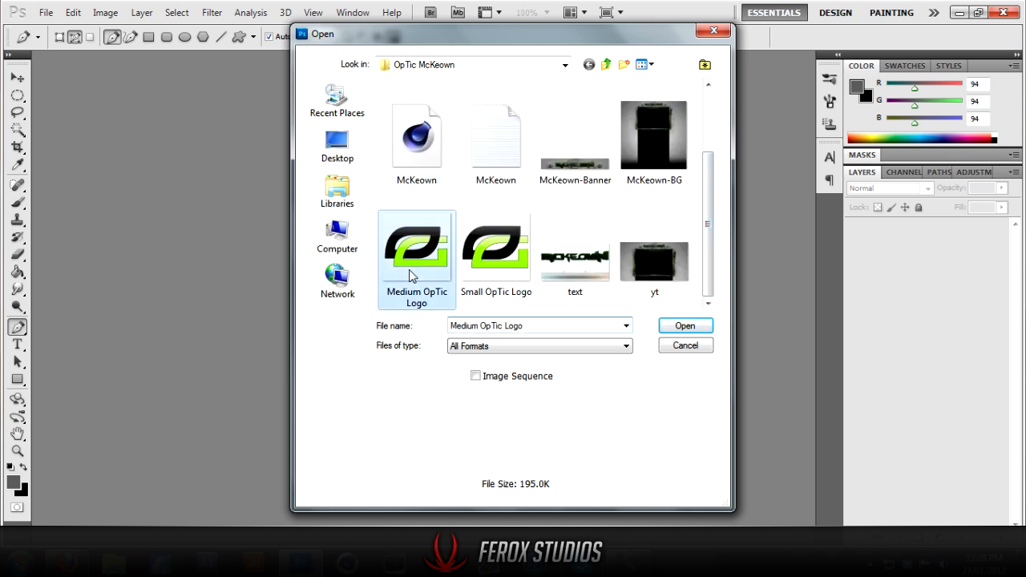
click(685, 326)
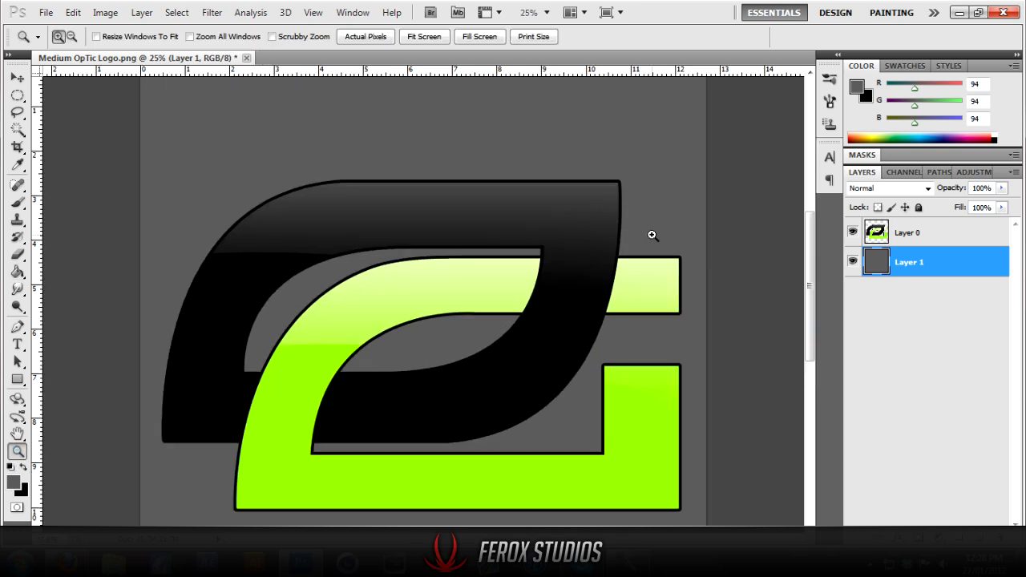
mouse_move(445, 167)
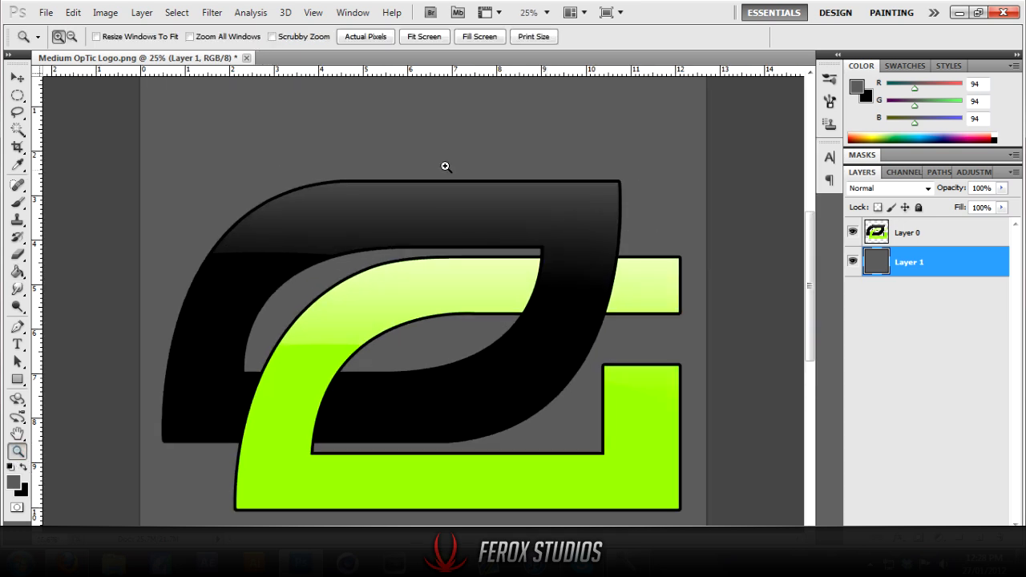
mouse_move(527, 223)
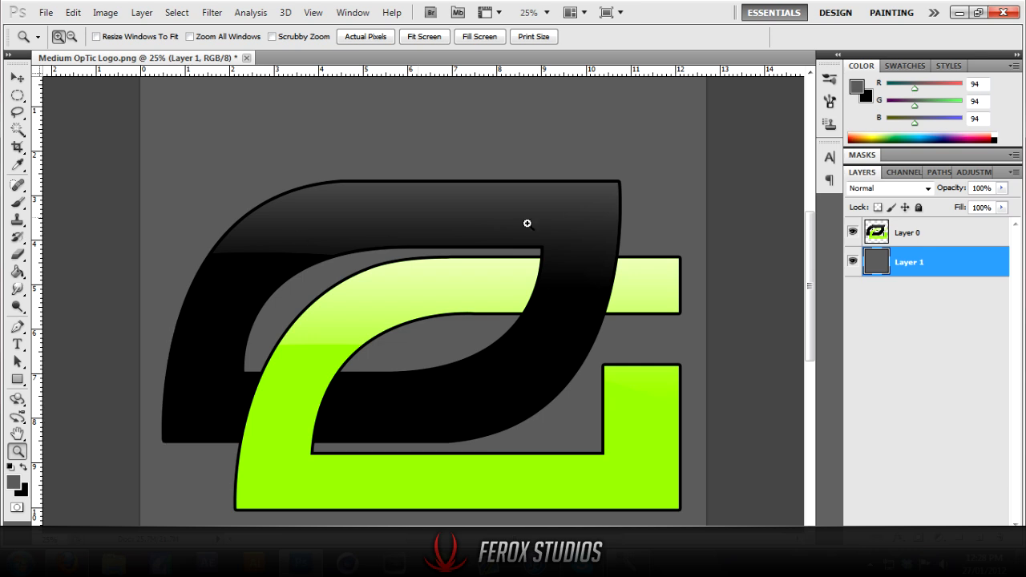
mouse_move(619, 439)
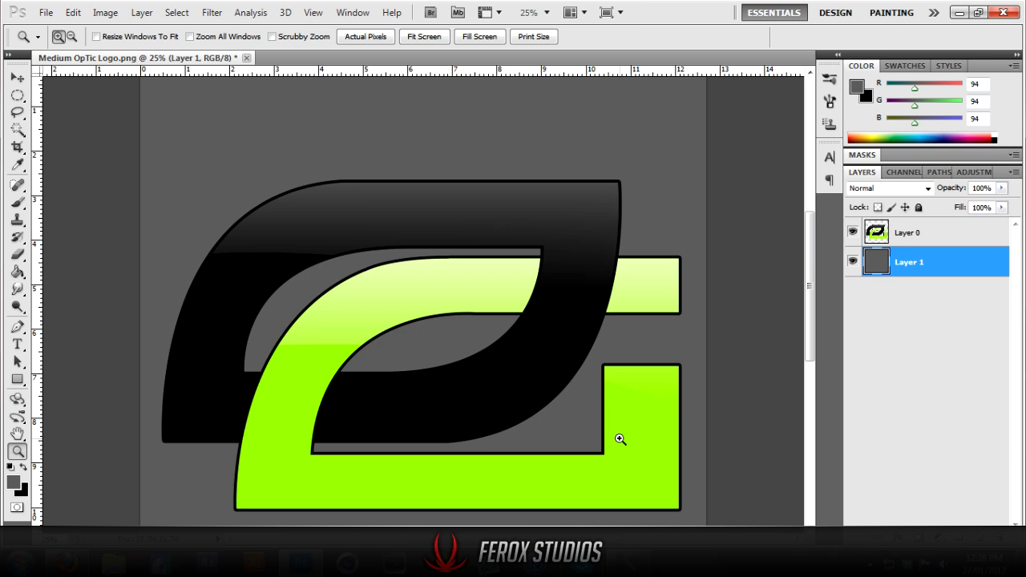
mouse_move(494, 378)
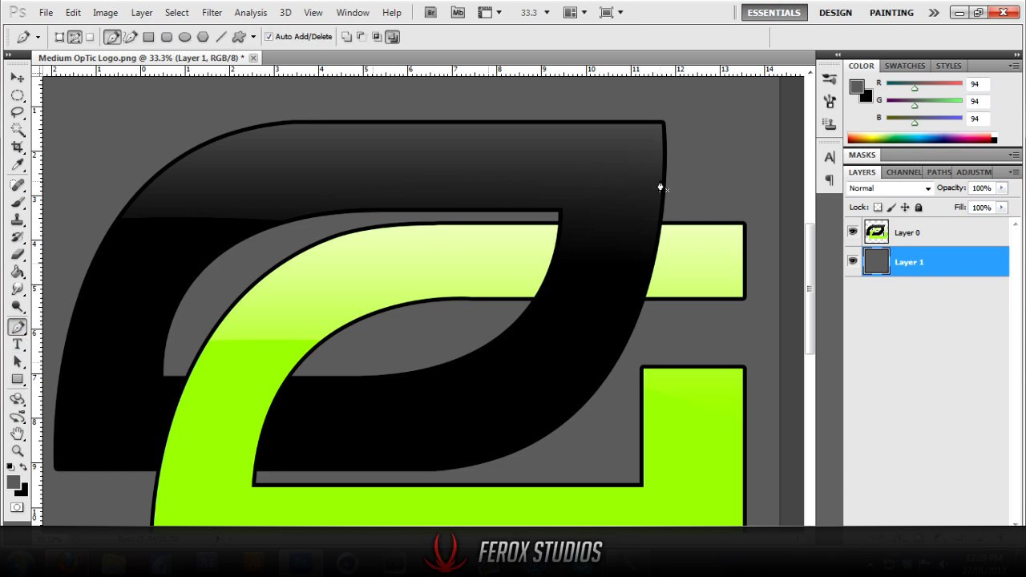
mouse_move(439, 285)
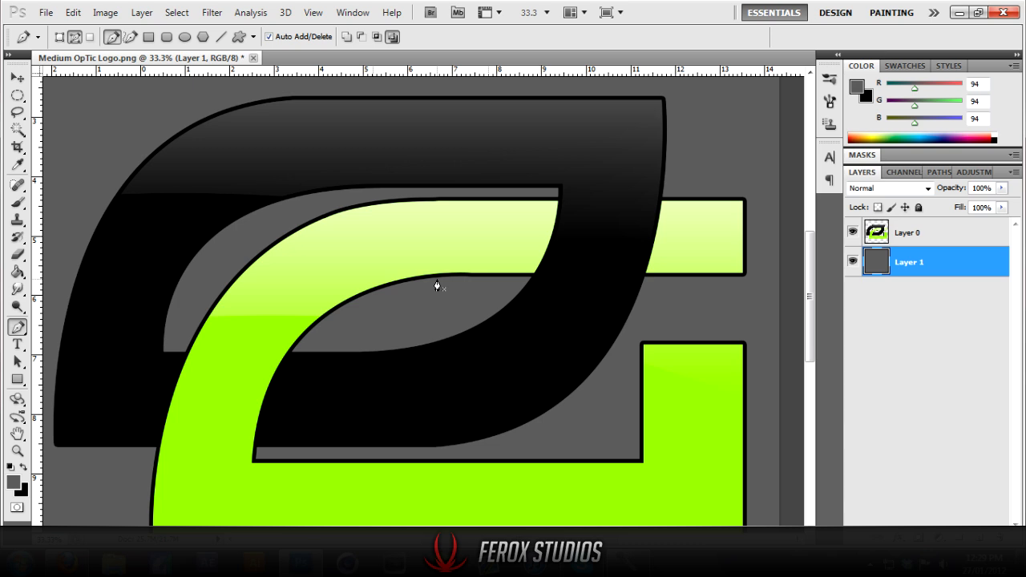
mouse_move(552, 279)
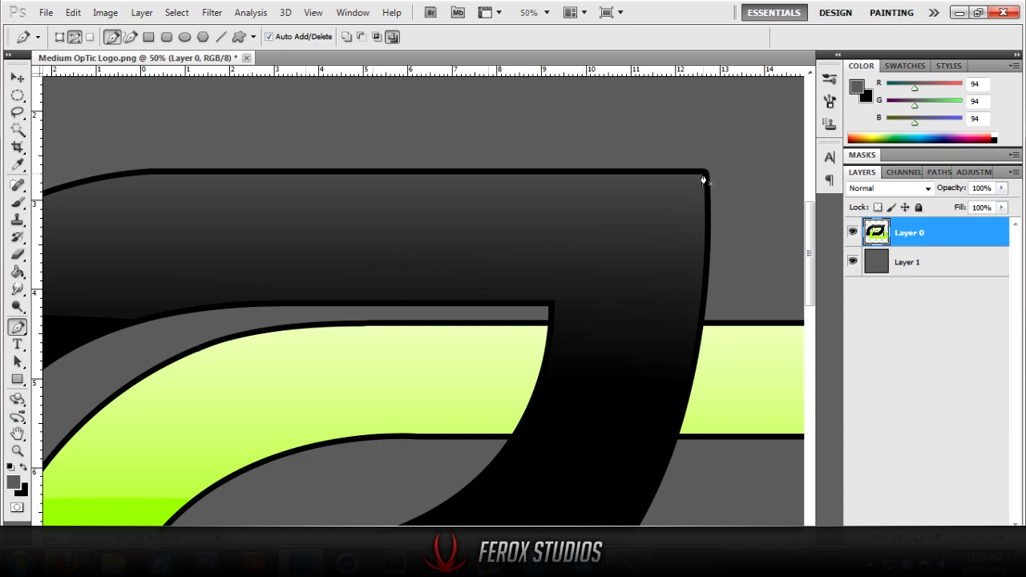
Step: Scroll down across the logo to bring its lower edges into view for tracing
scroll(down, 3)
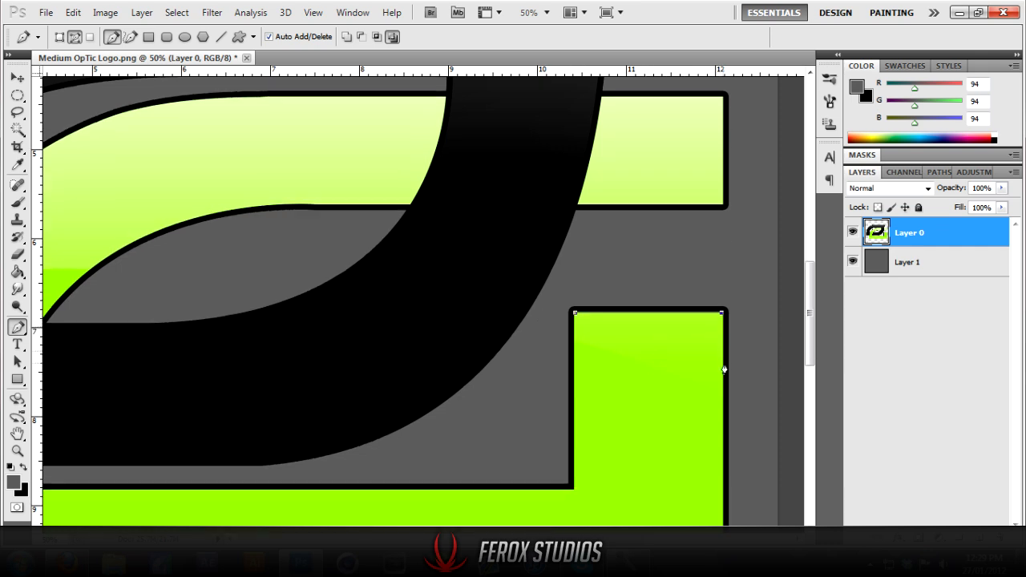
scroll(down, 3)
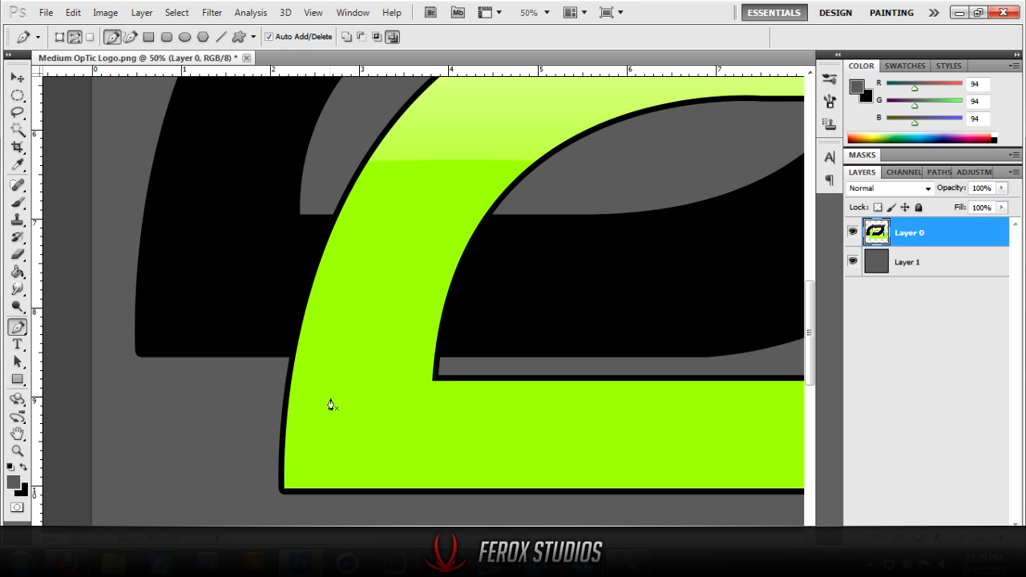
mouse_move(279, 497)
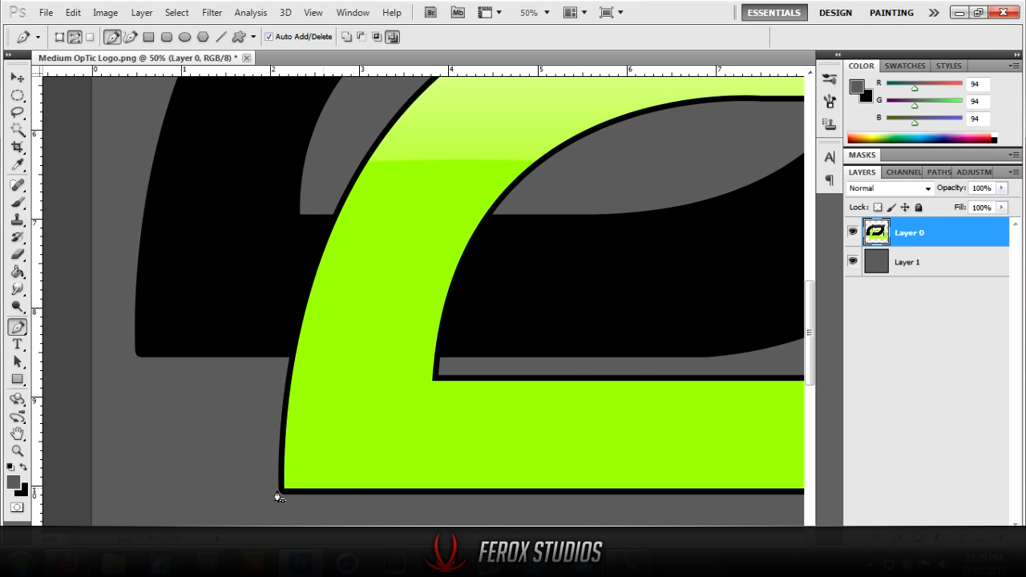
mouse_move(292, 308)
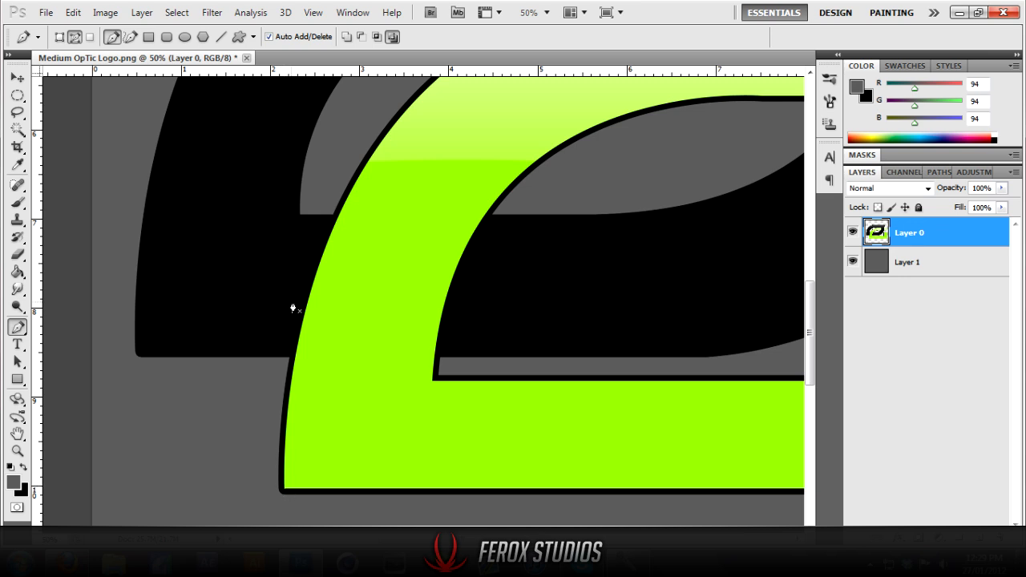
mouse_move(292, 394)
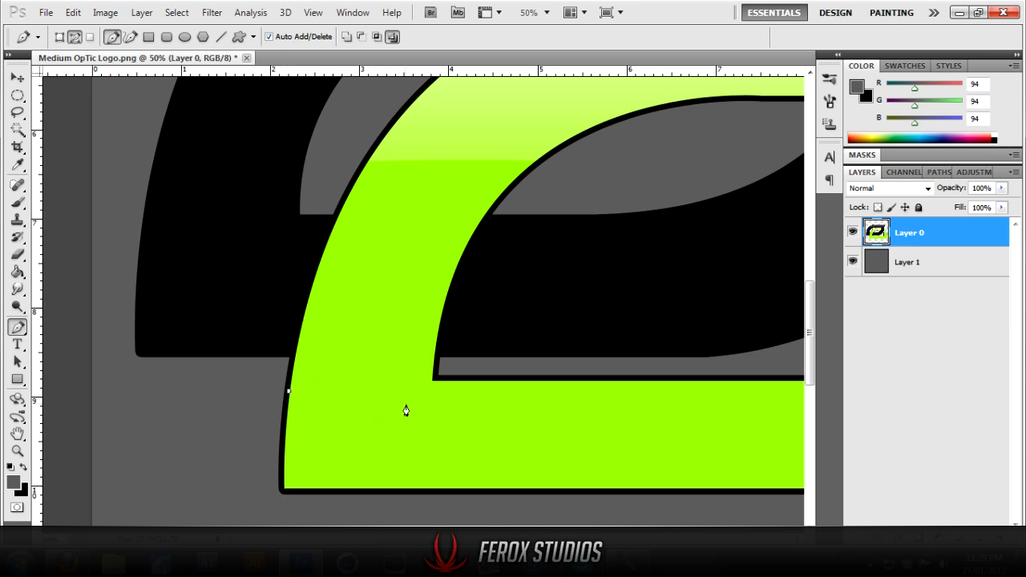
mouse_move(456, 383)
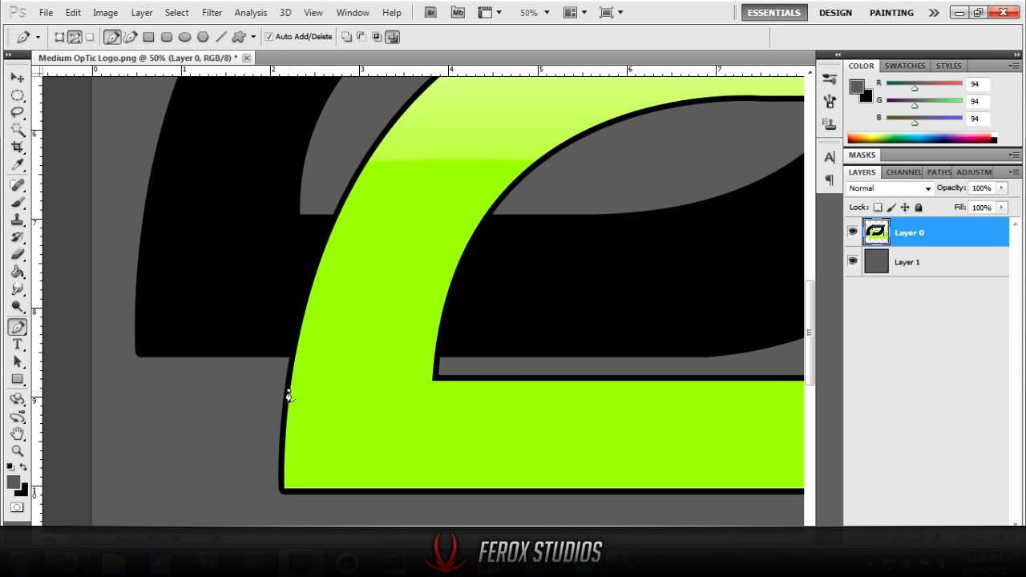
mouse_move(302, 391)
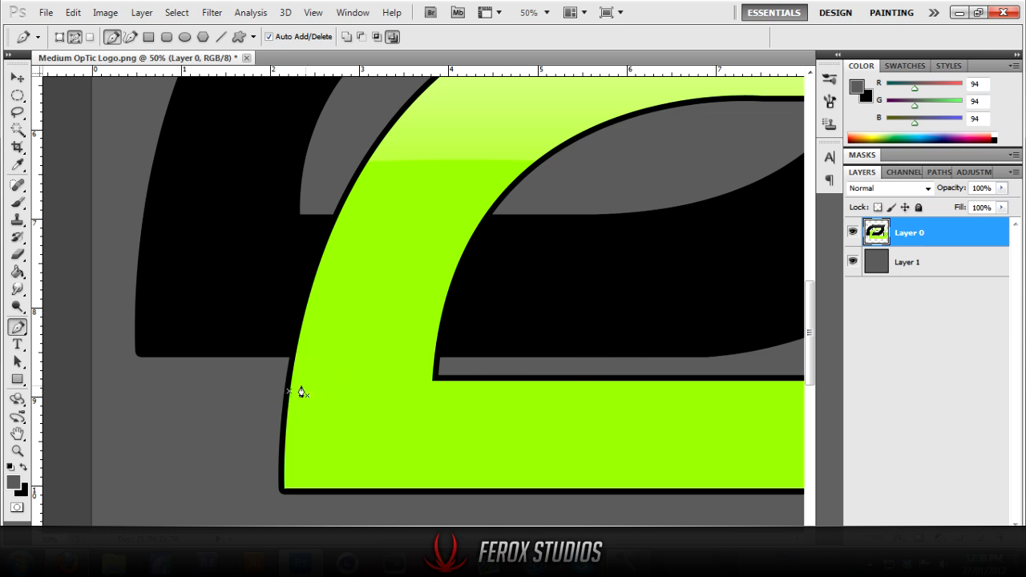
mouse_move(292, 395)
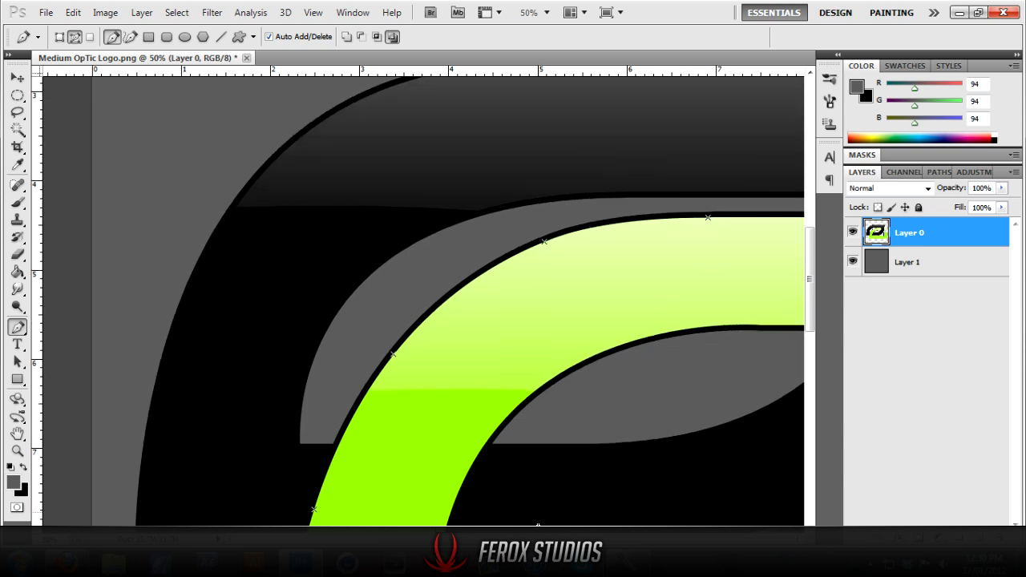
Step: Scroll right and down to follow the green arc's inner curve toward the upper right
scroll(right, 3)
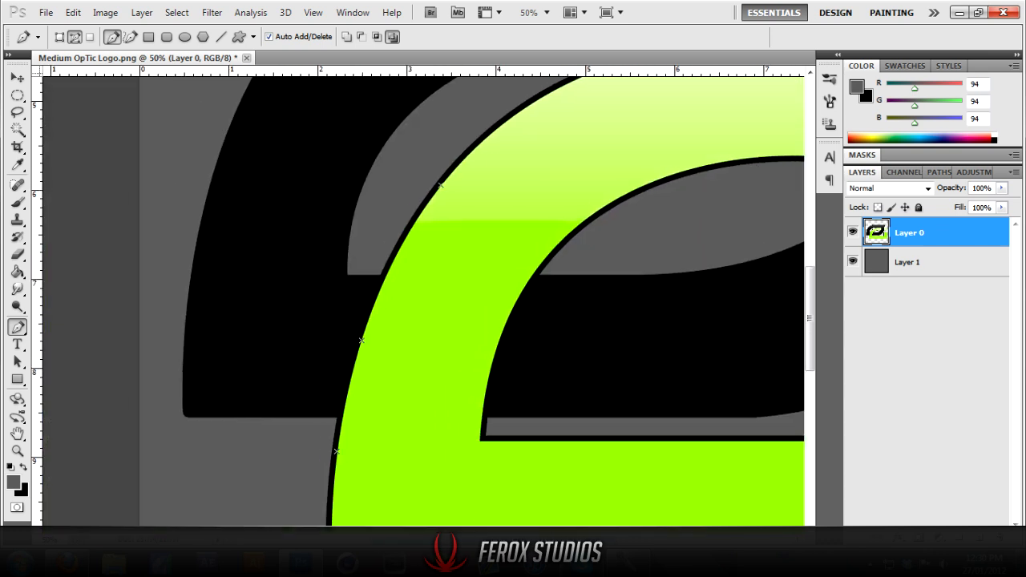
scroll(down, 3)
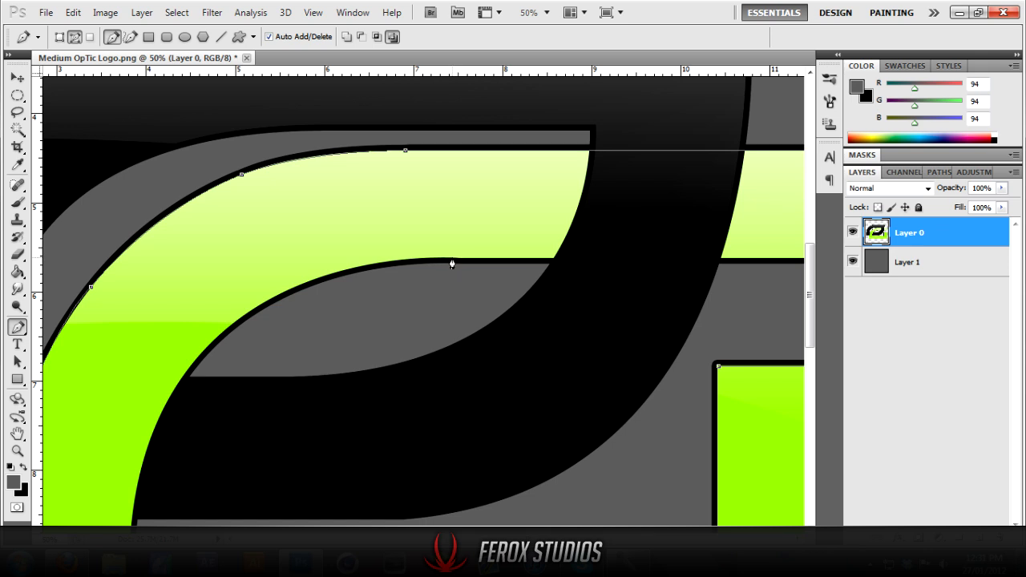
mouse_move(418, 263)
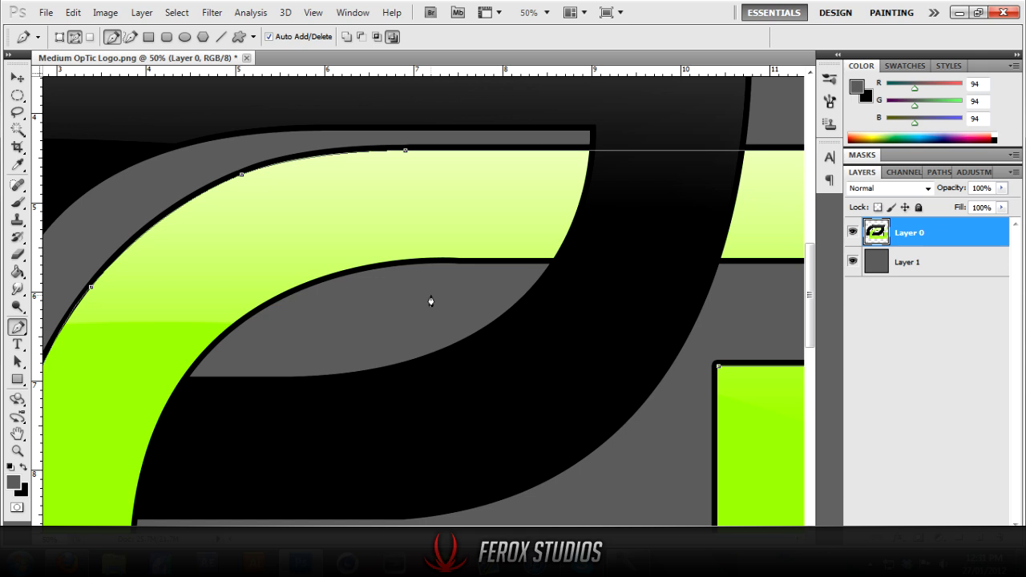
mouse_move(436, 266)
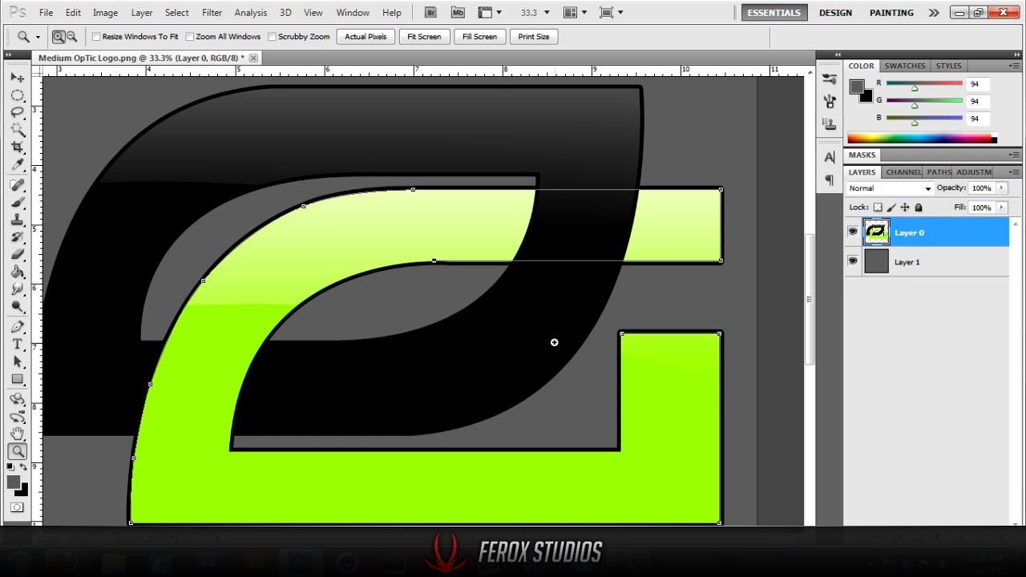
mouse_move(589, 304)
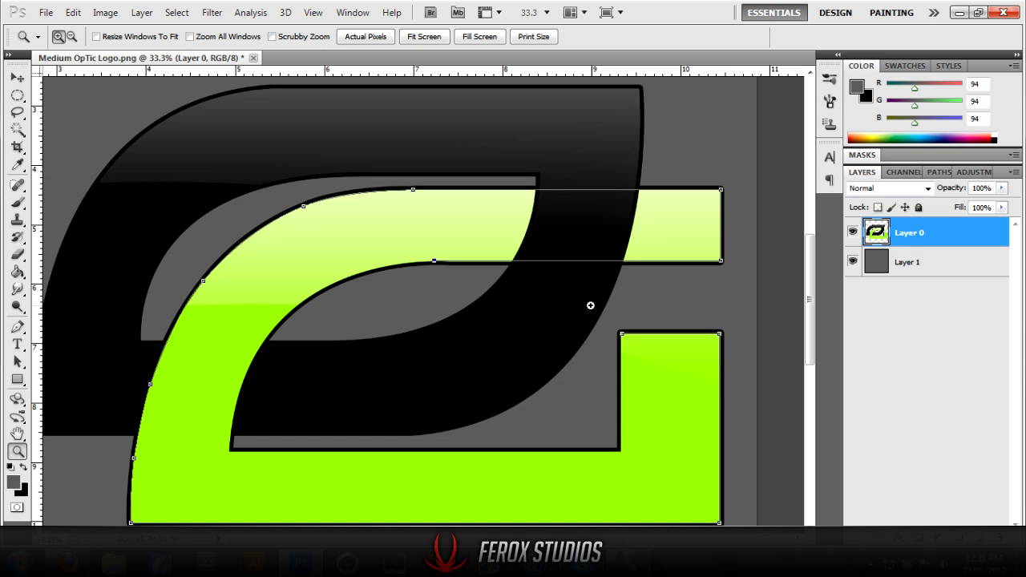